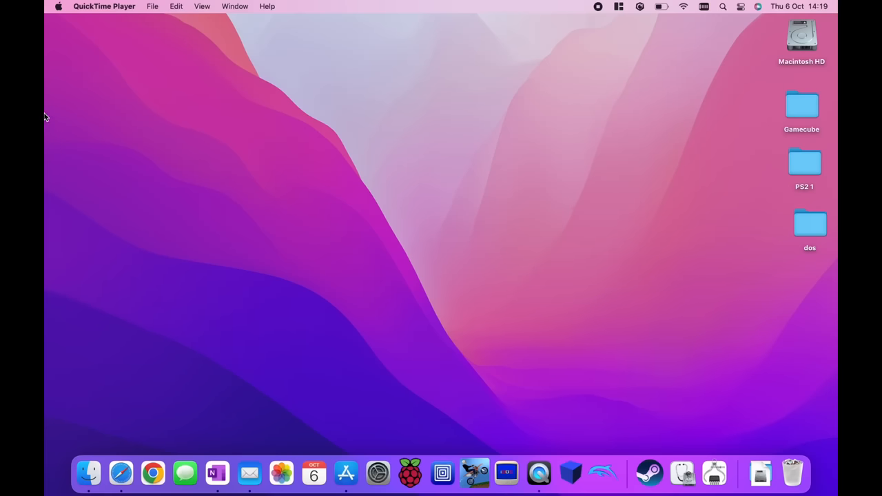
Step: Open System Report via About This Mac for the M1 MacBook Air
click(59, 6)
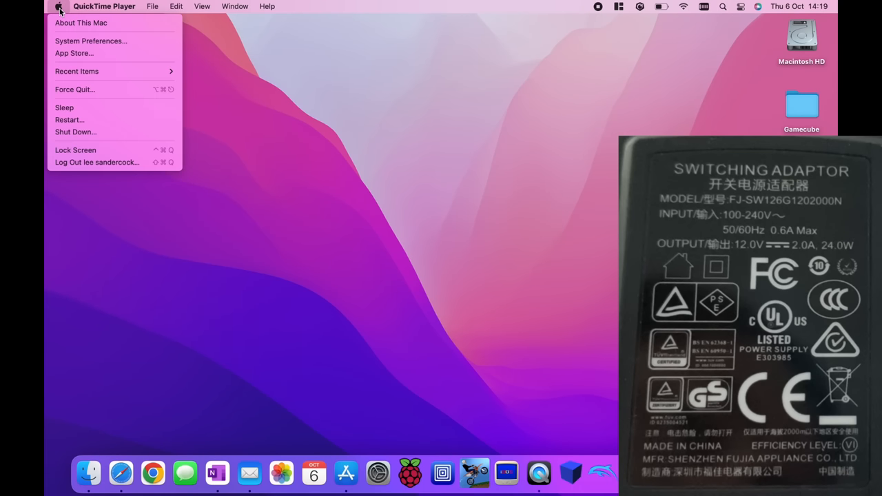
click(81, 23)
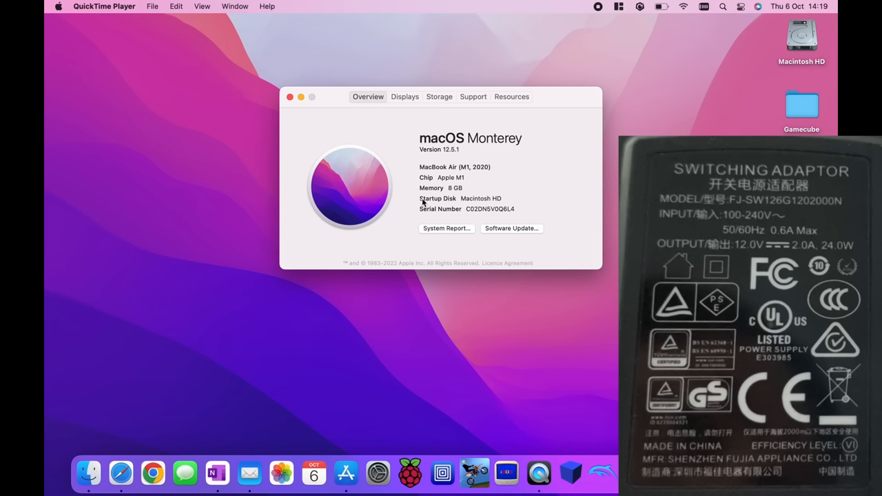
click(446, 228)
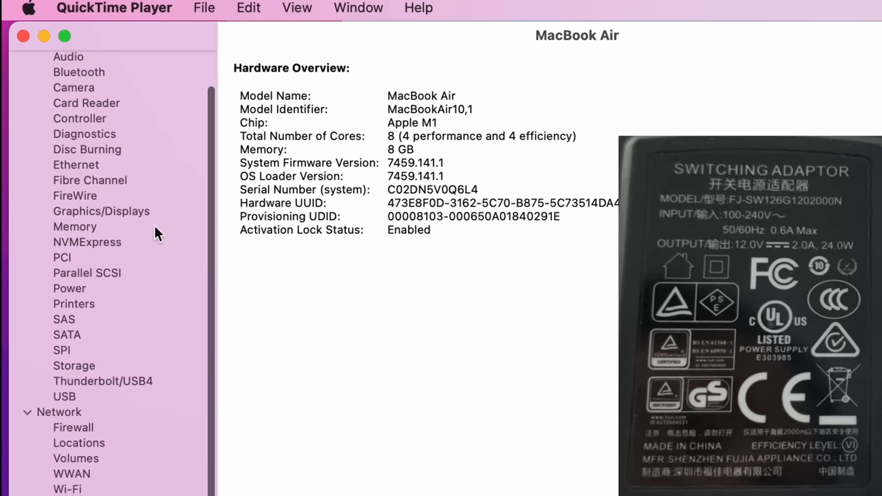
Step: Select Power under Hardware and scroll to AC Charger Information showing not connected
scroll(down, 3)
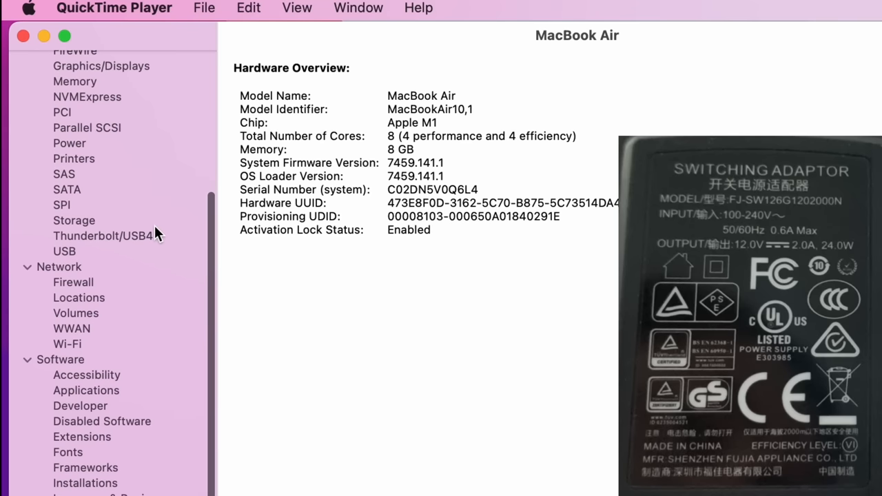
click(69, 142)
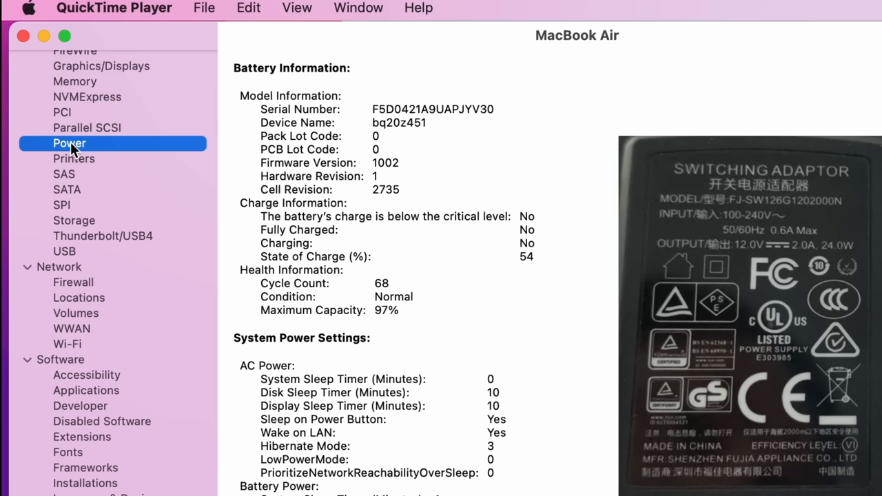
scroll(down, 3)
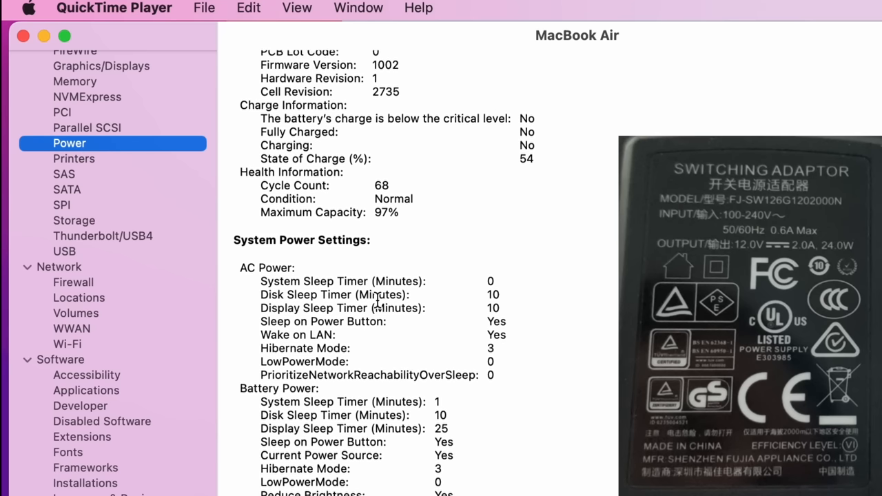
scroll(down, 3)
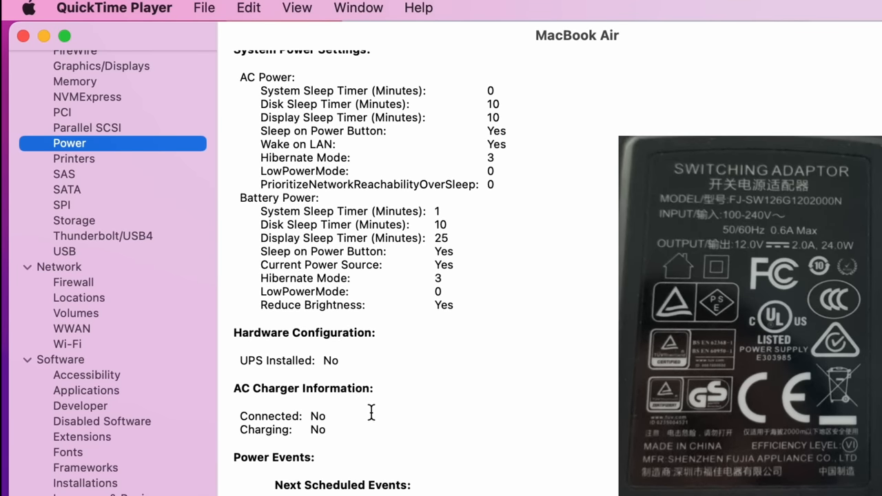
mouse_move(378, 448)
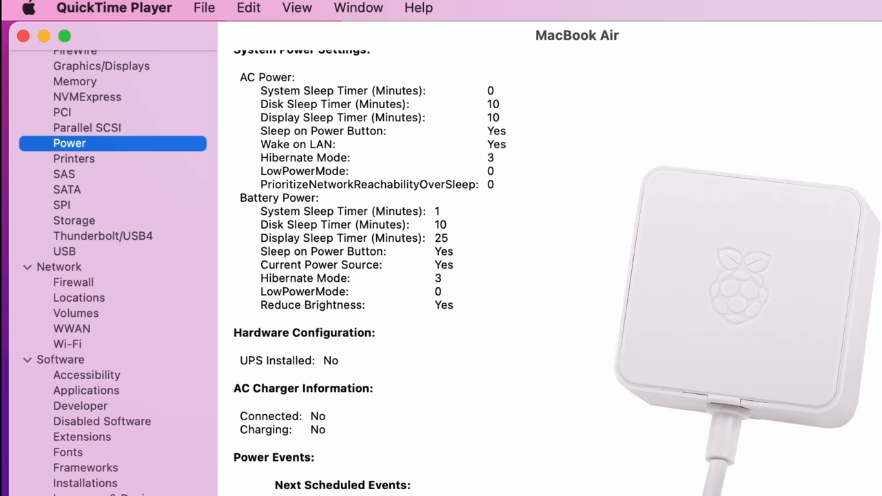
mouse_move(301, 451)
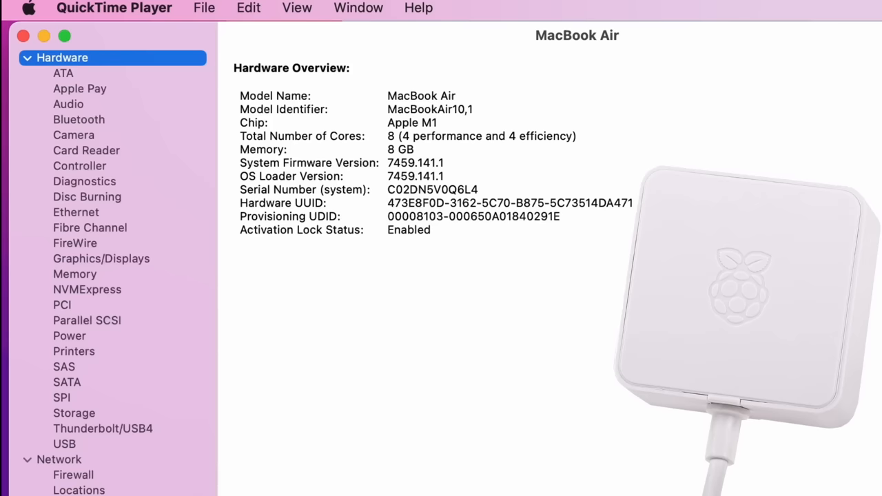
mouse_move(78, 344)
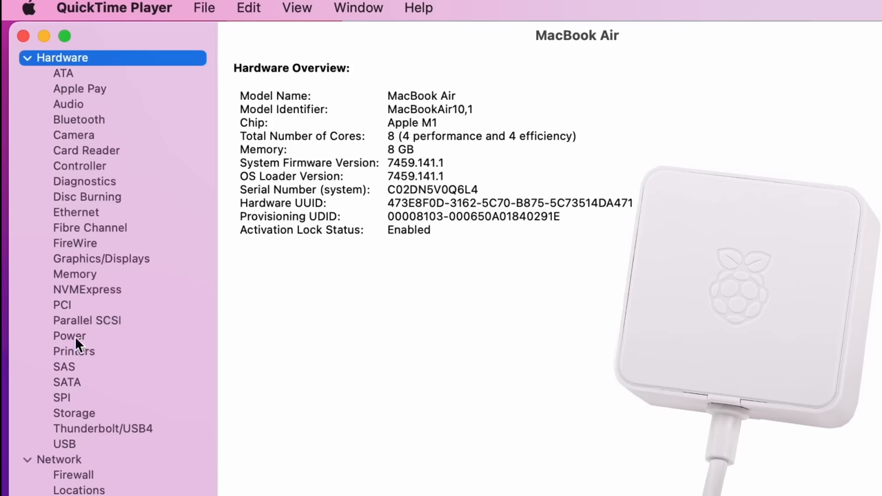
Step: Reselect Power and scroll to the battery charging from AC power
click(69, 336)
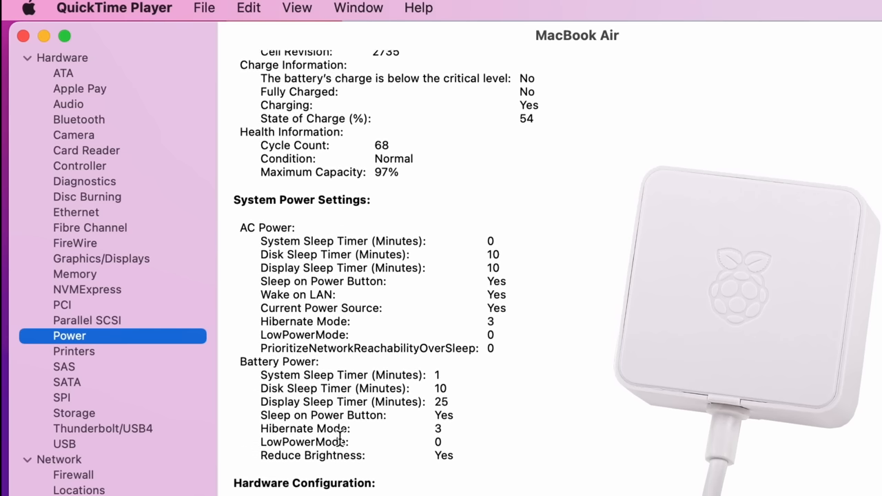
scroll(down, 3)
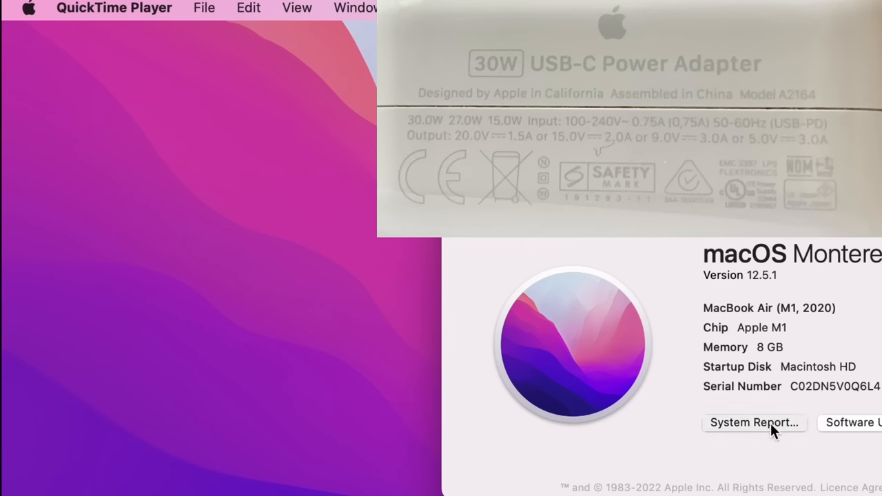
Step: Open System Report to view the connected 30W Apple USB-C Power Adapter
click(753, 423)
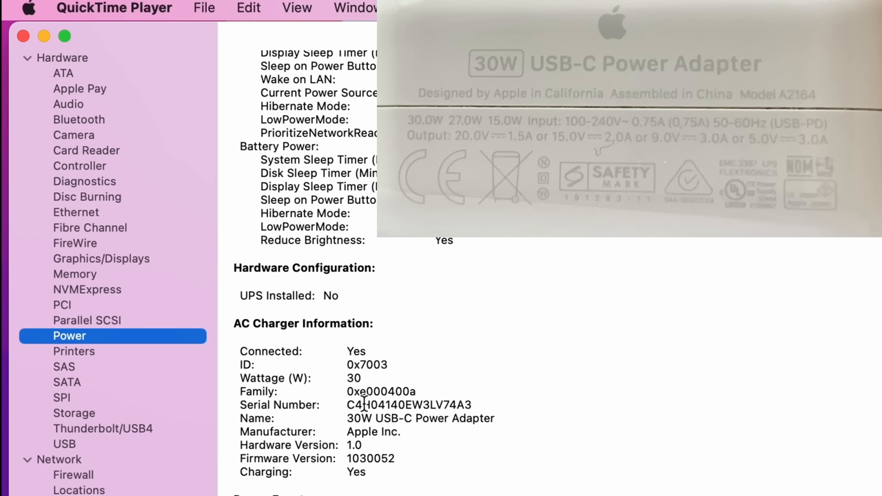
mouse_move(462, 437)
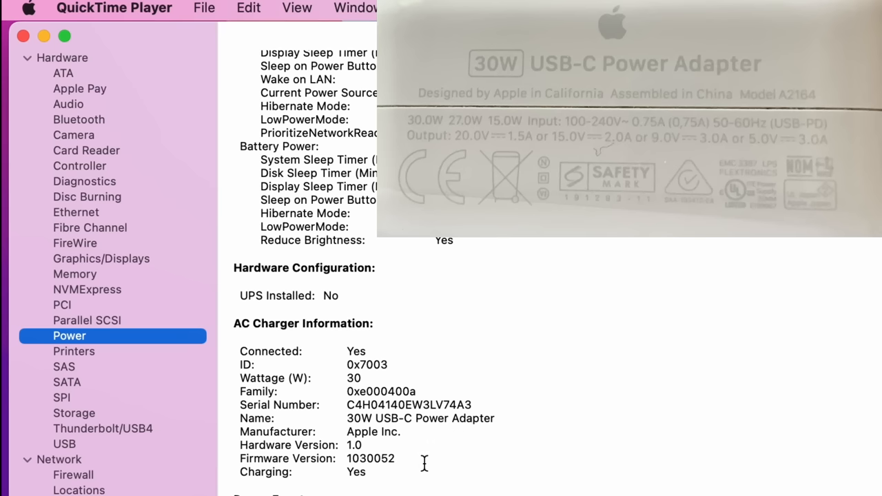
mouse_move(422, 476)
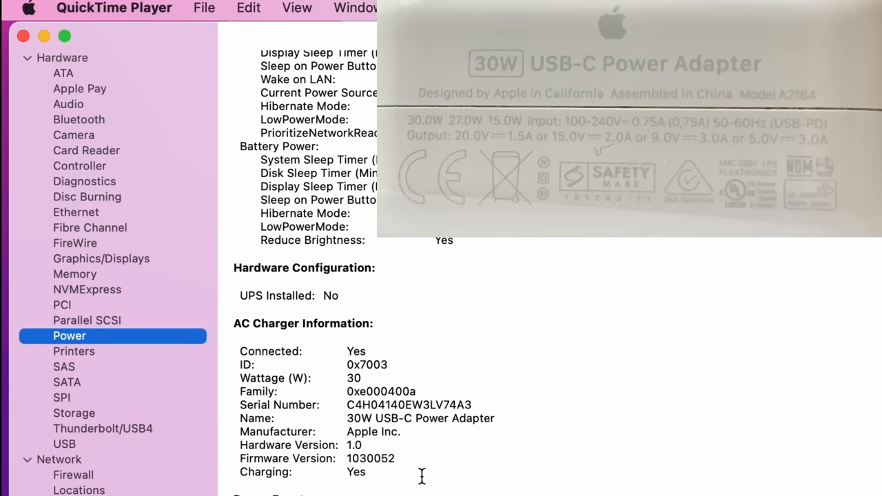
mouse_move(380, 378)
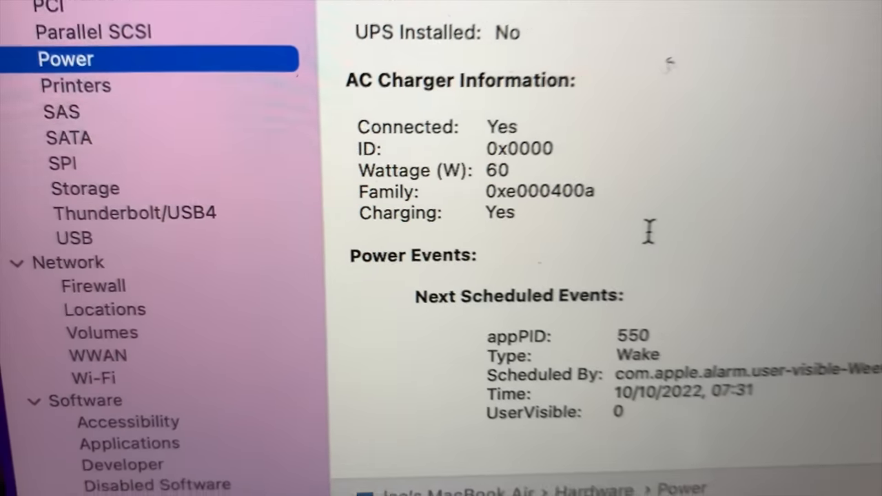
Step: Check AC Charger Information showing a 60W charger connected and charging
click(58, 24)
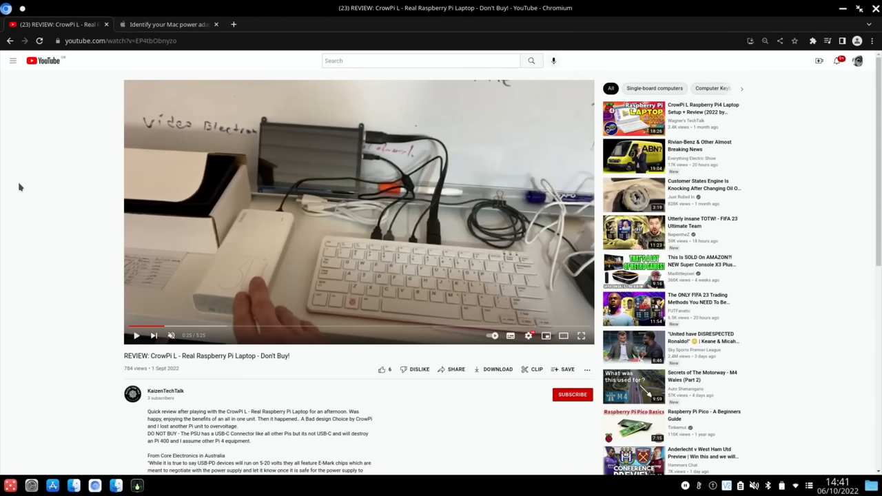
mouse_move(392, 304)
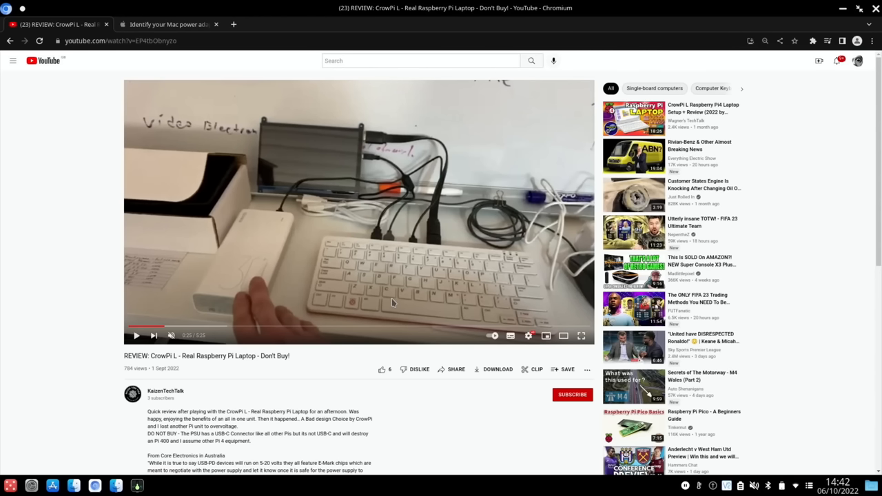
mouse_move(49, 291)
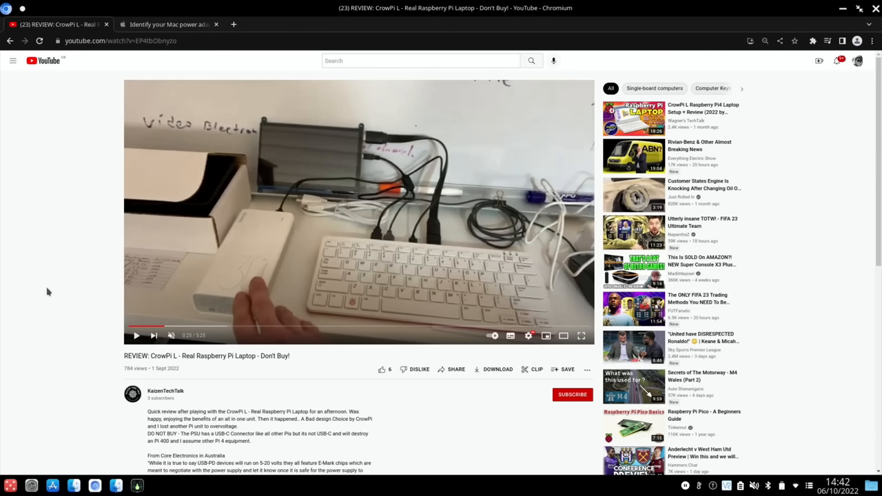
mouse_move(362, 178)
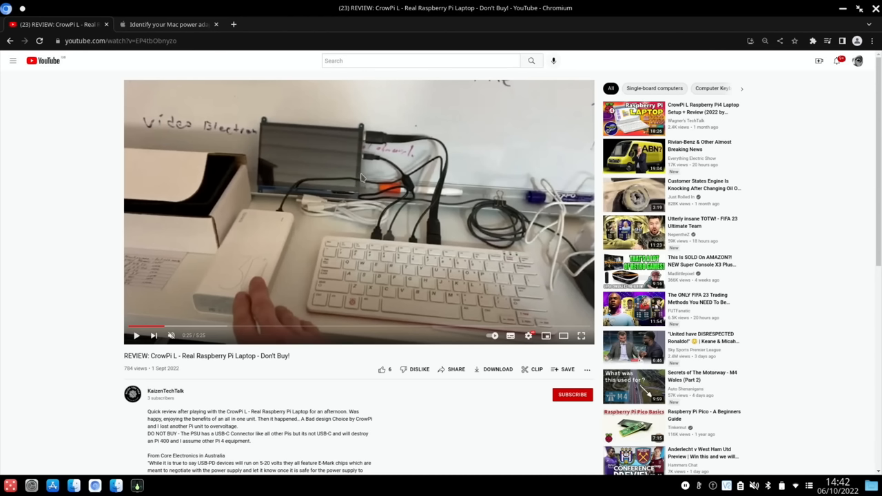
mouse_move(252, 268)
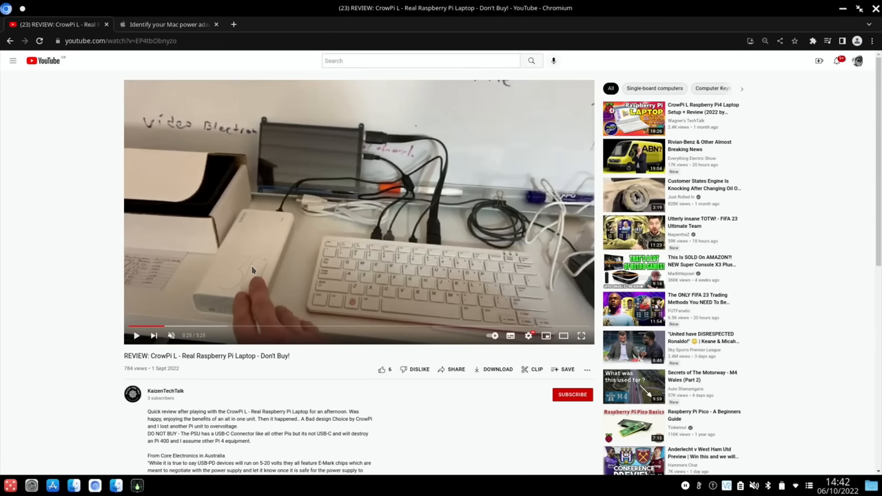
mouse_move(182, 325)
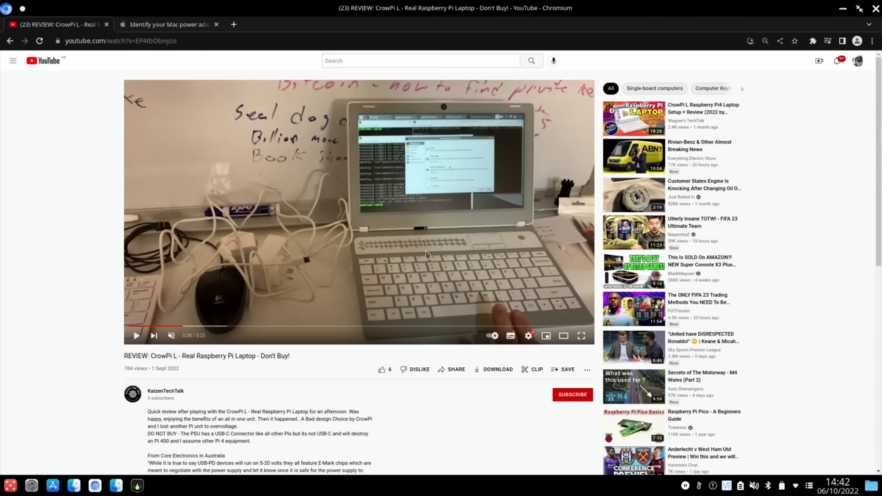
mouse_move(299, 276)
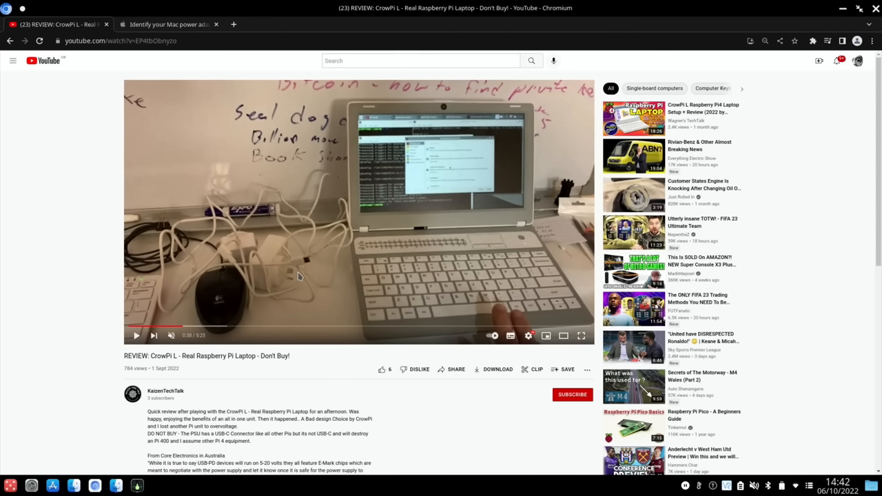
mouse_move(451, 250)
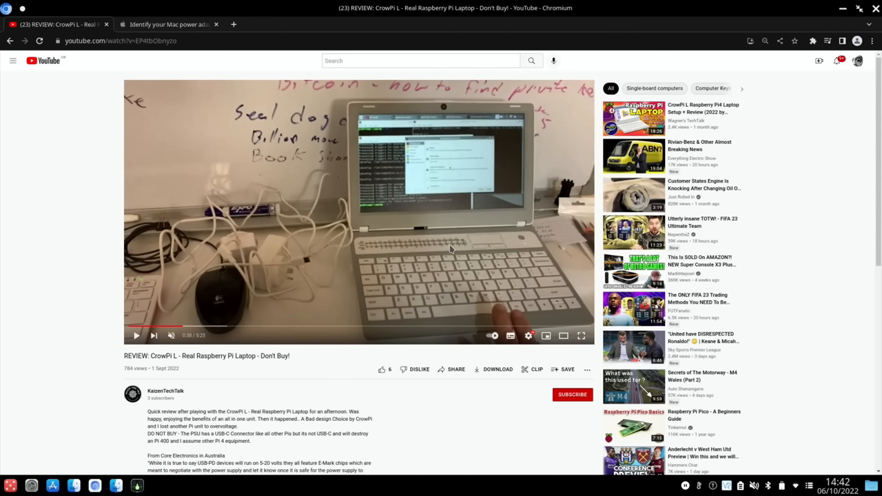